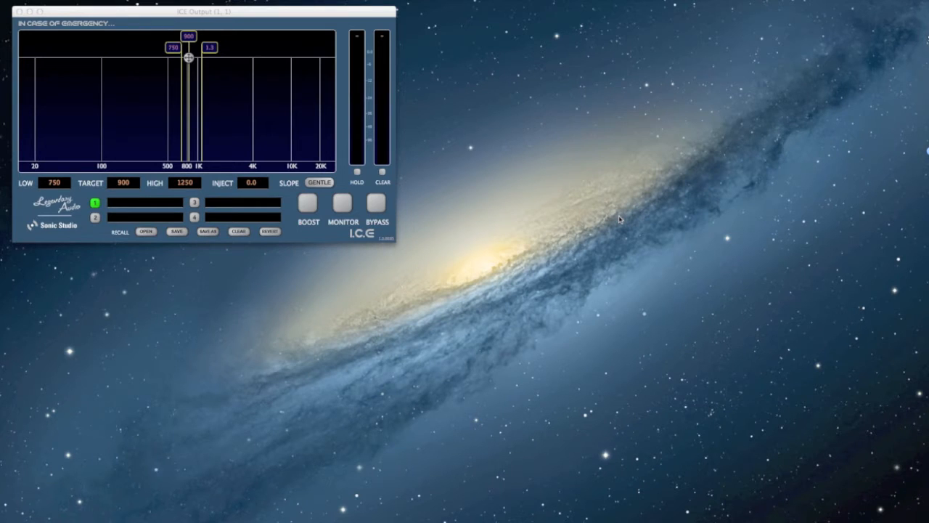
mouse_move(659, 235)
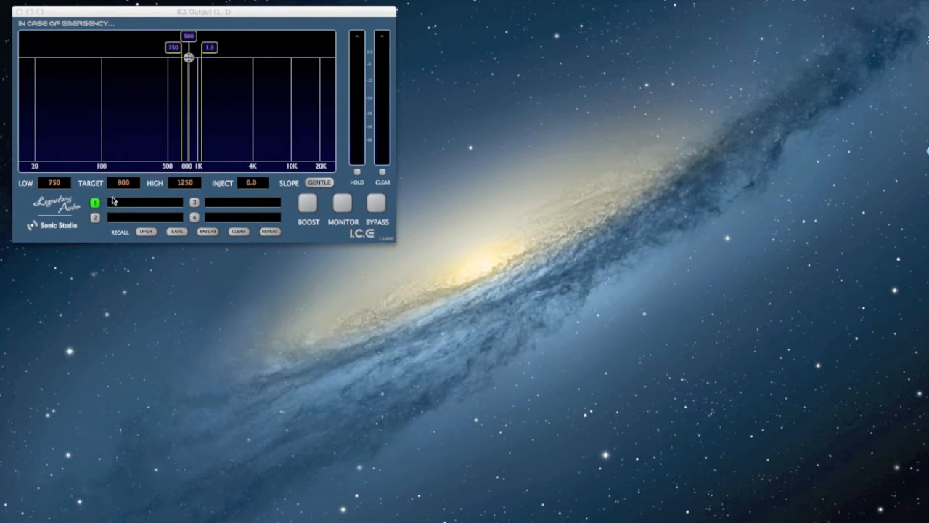
mouse_move(149, 128)
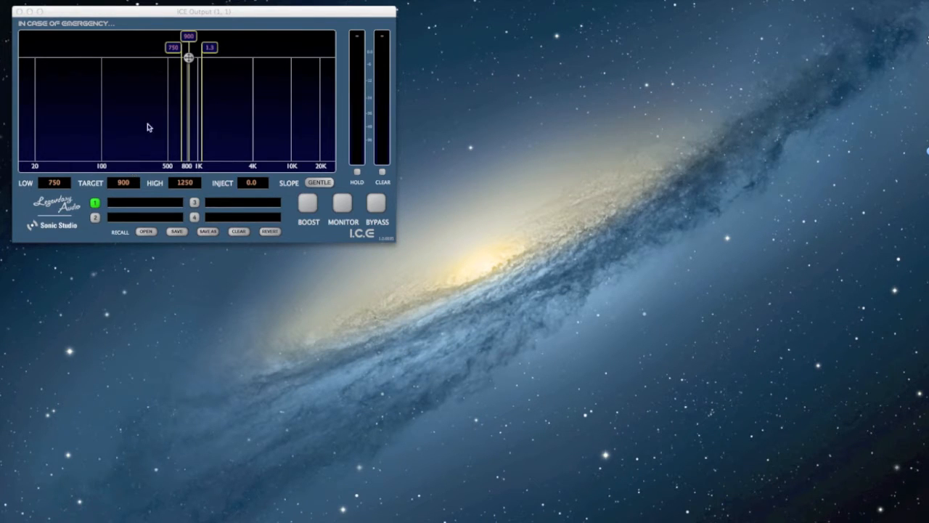
mouse_move(192, 49)
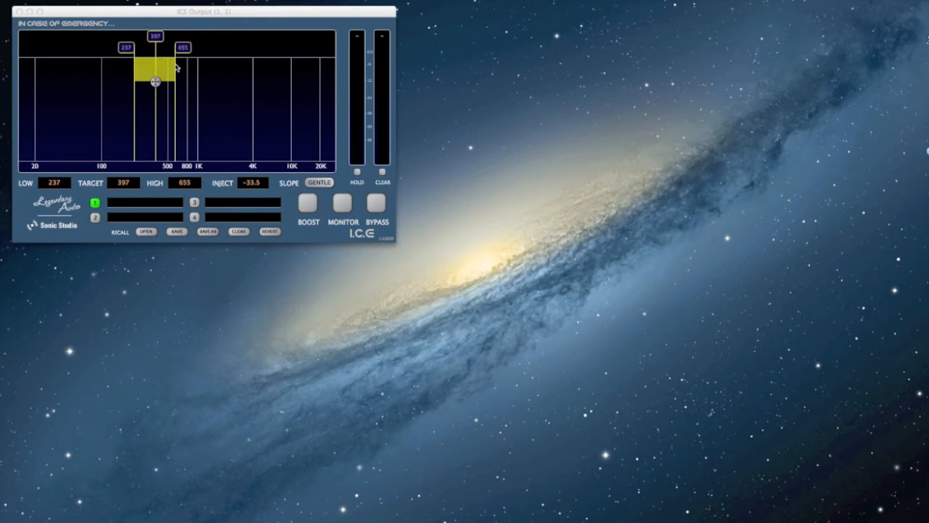
mouse_move(152, 163)
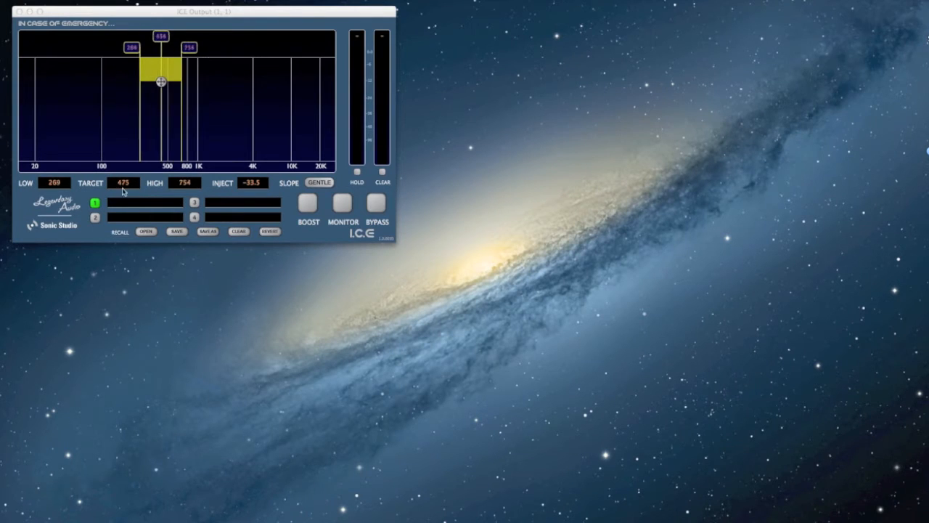
- Sweep the yellow band up toward 1.3 kHz and back to 608 Hz, testing its upper edge
left_click_drag(159, 80, 176, 81)
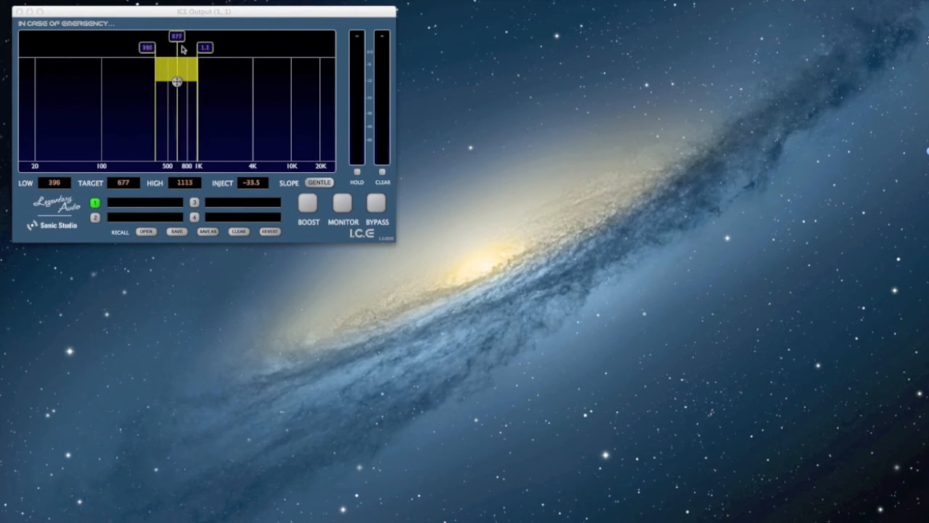
left_click_drag(176, 81, 203, 81)
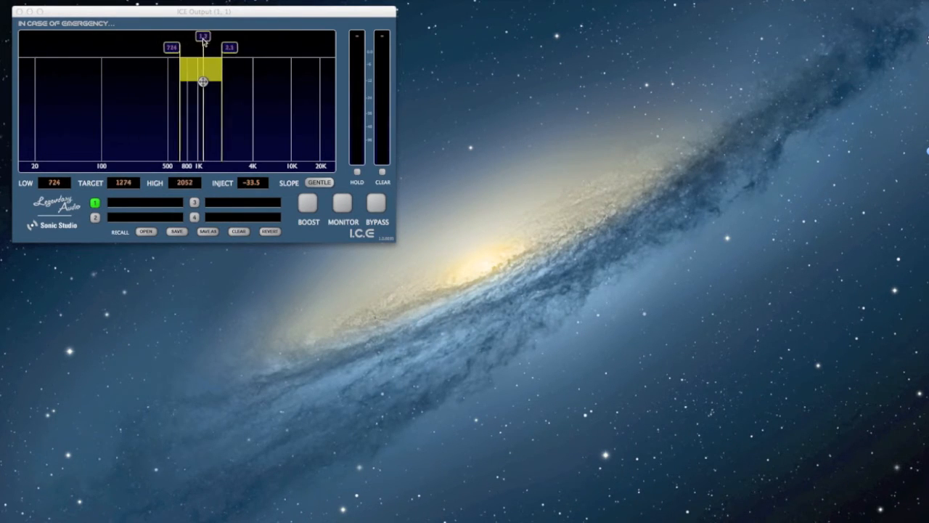
left_click_drag(204, 80, 174, 80)
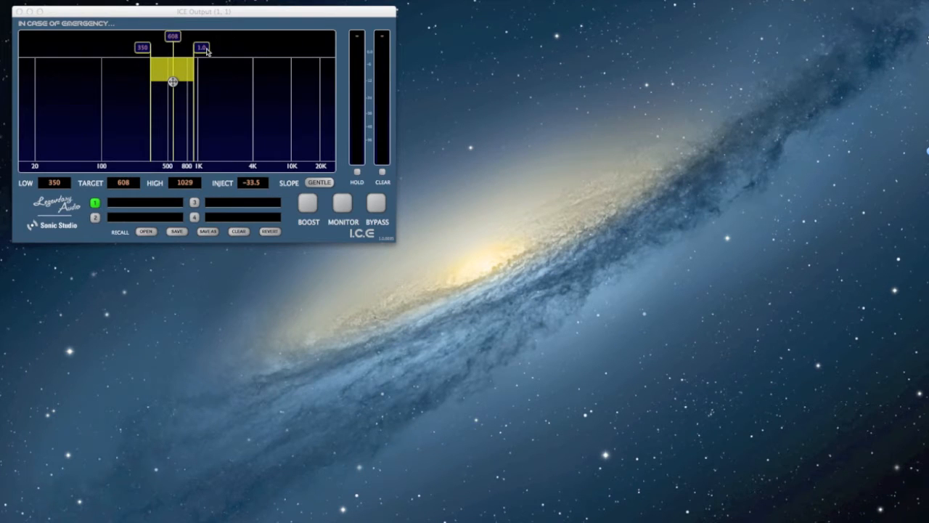
left_click_drag(201, 48, 221, 48)
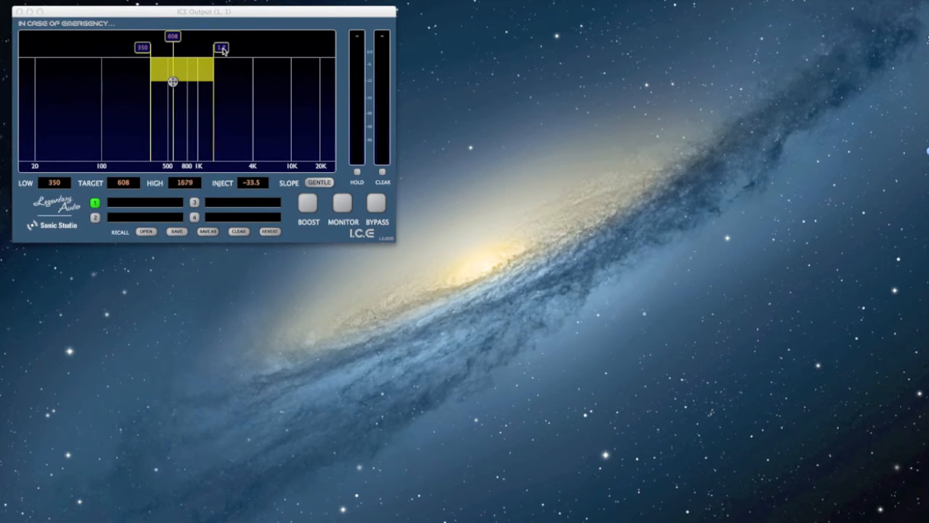
left_click_drag(221, 49, 200, 48)
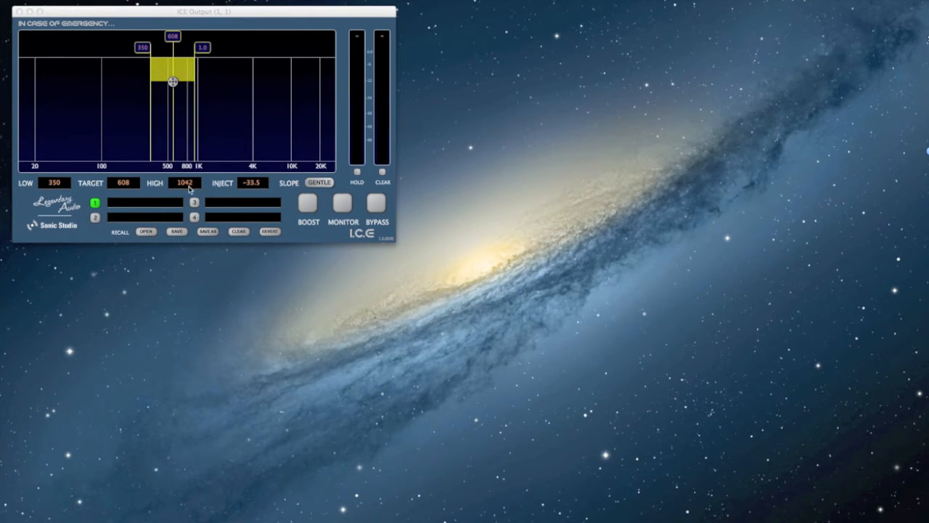
mouse_move(140, 58)
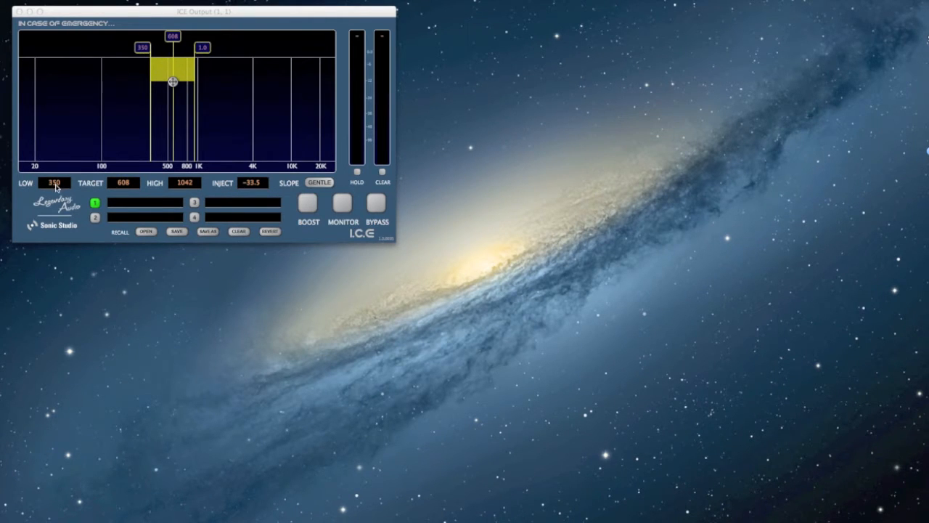
- Drag the band's low edge up to 431 Hz
left_click_drag(161, 47, 121, 50)
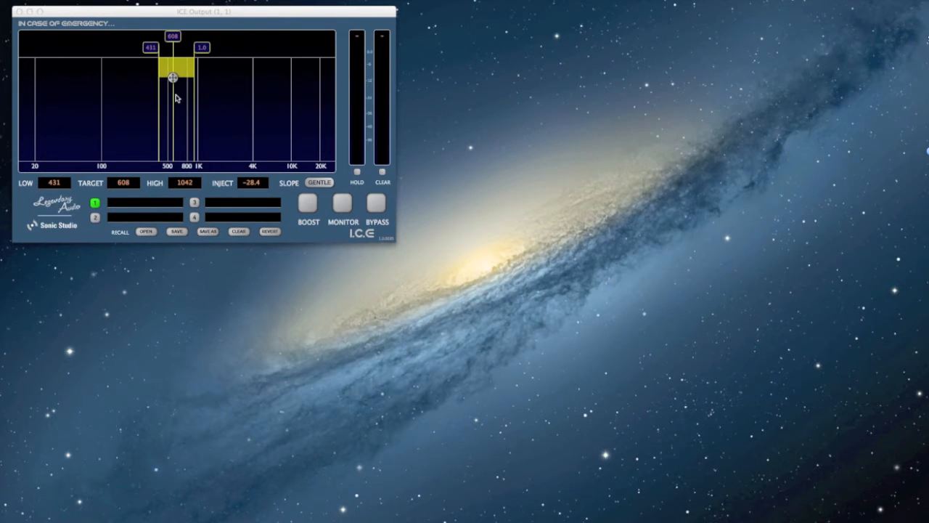
mouse_move(255, 158)
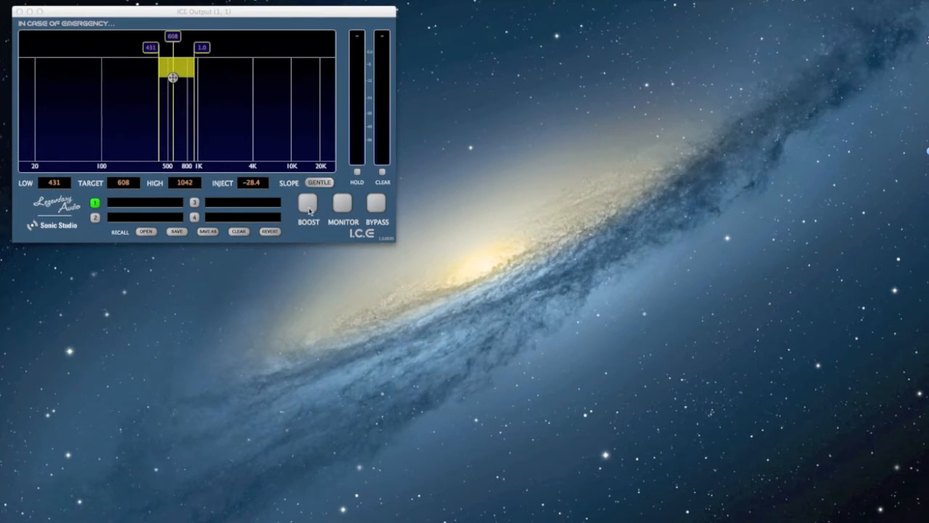
- Audition the band in BOOST at extreme levels, then return to -13.8 dB with BOOST off
left_click(308, 204)
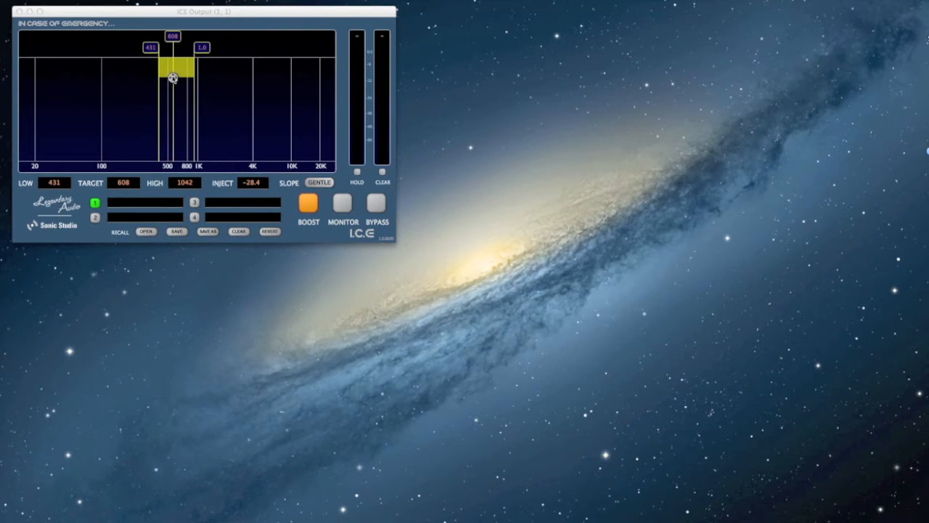
left_click_drag(173, 78, 173, 139)
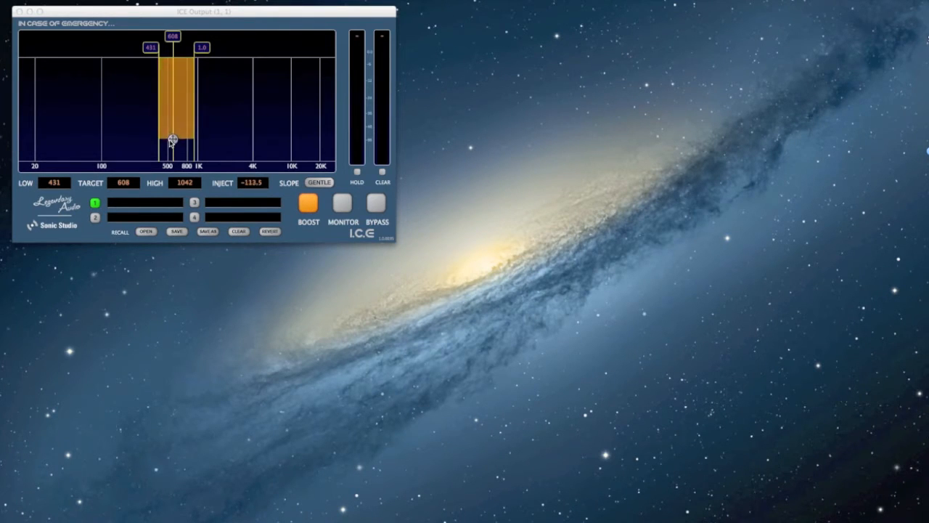
left_click_drag(172, 139, 172, 152)
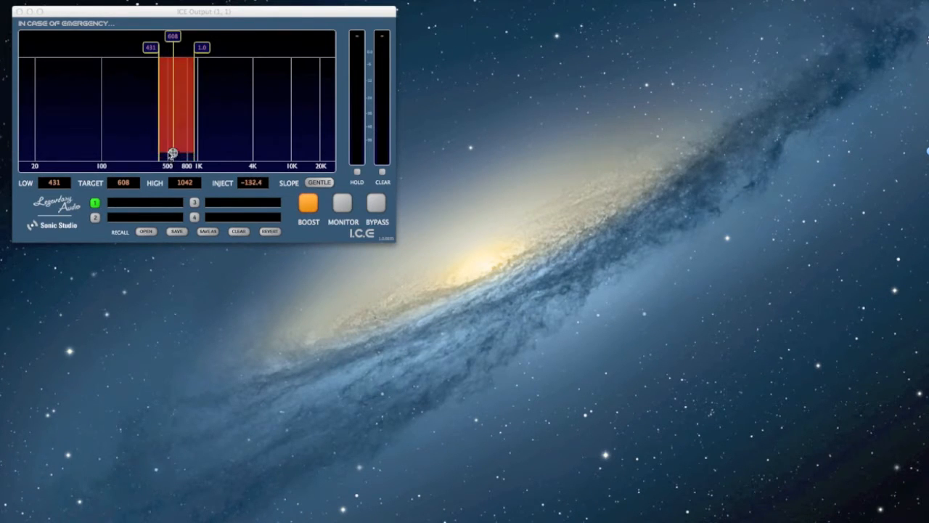
left_click_drag(172, 153, 173, 160)
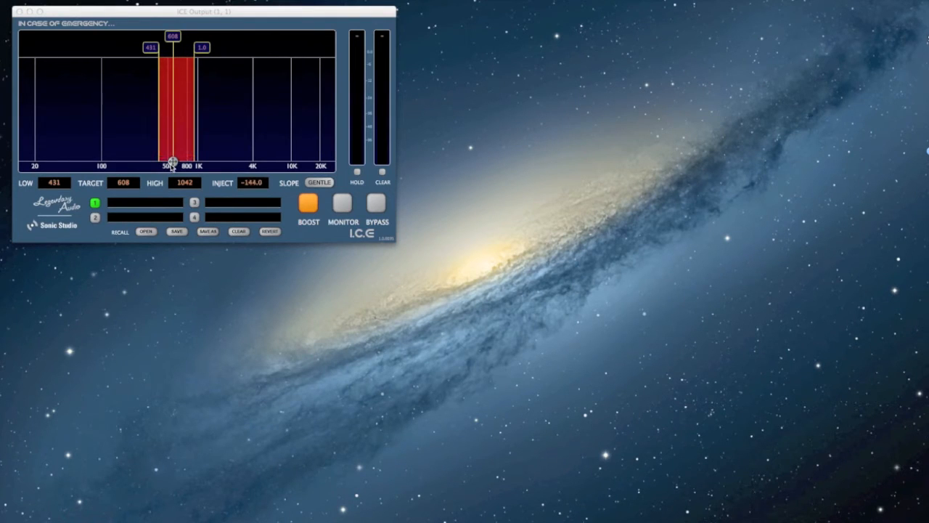
left_click_drag(173, 161, 172, 67)
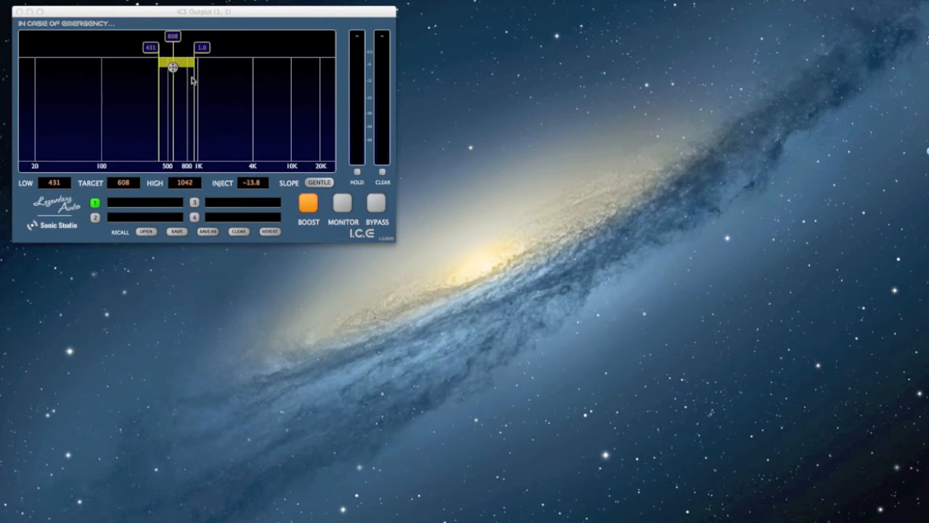
left_click(307, 202)
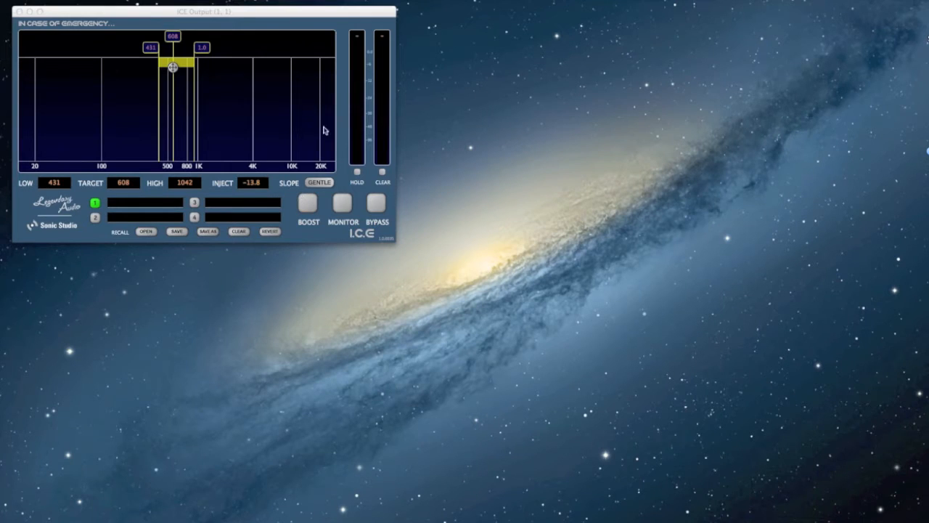
mouse_move(343, 211)
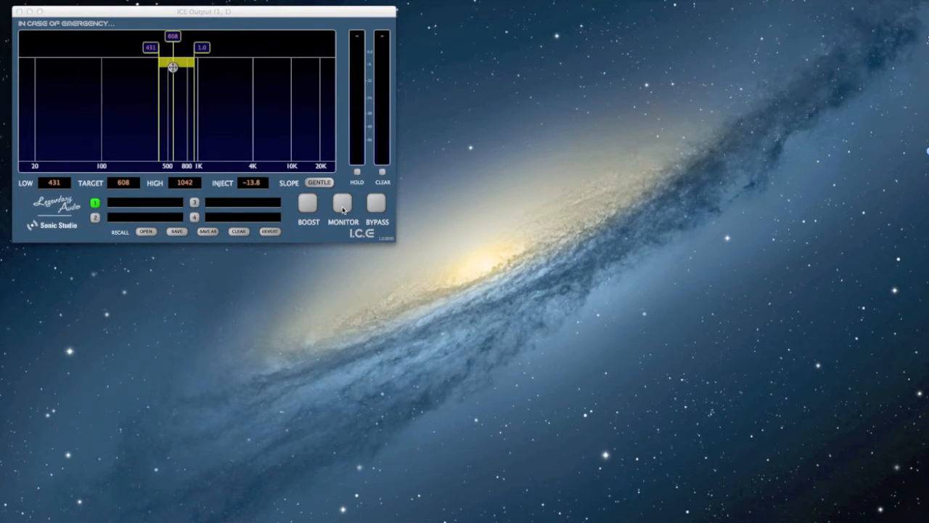
- Turn on MONITOR and place the band at 1743 Hz, spanning 1082–2705 Hz
left_click(342, 203)
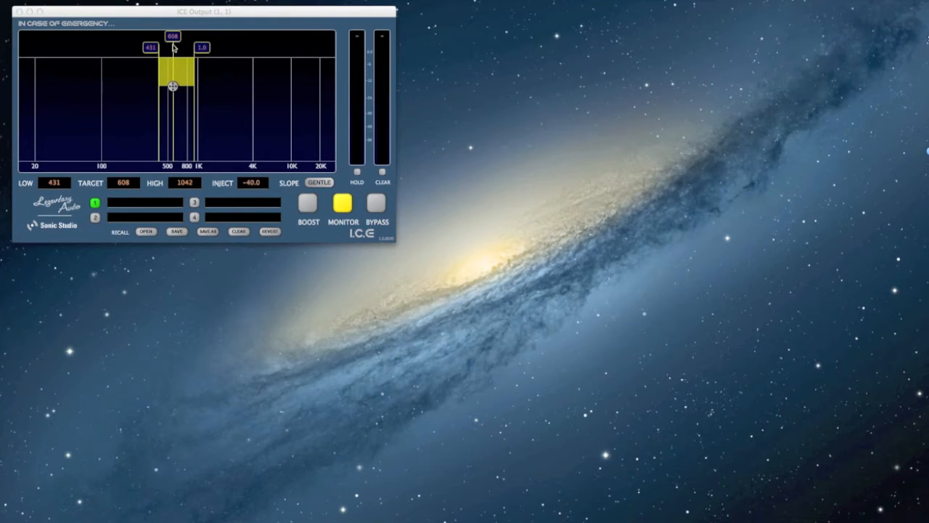
left_click_drag(173, 86, 215, 85)
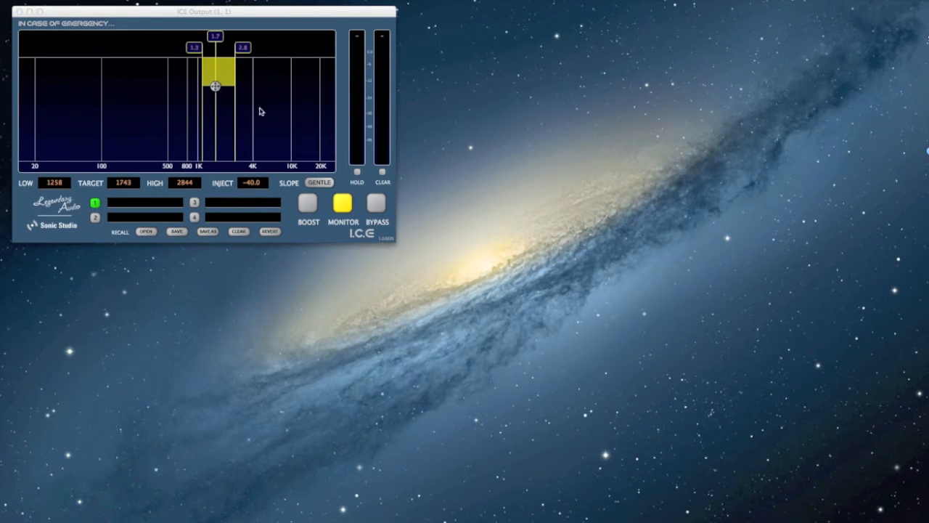
mouse_move(244, 112)
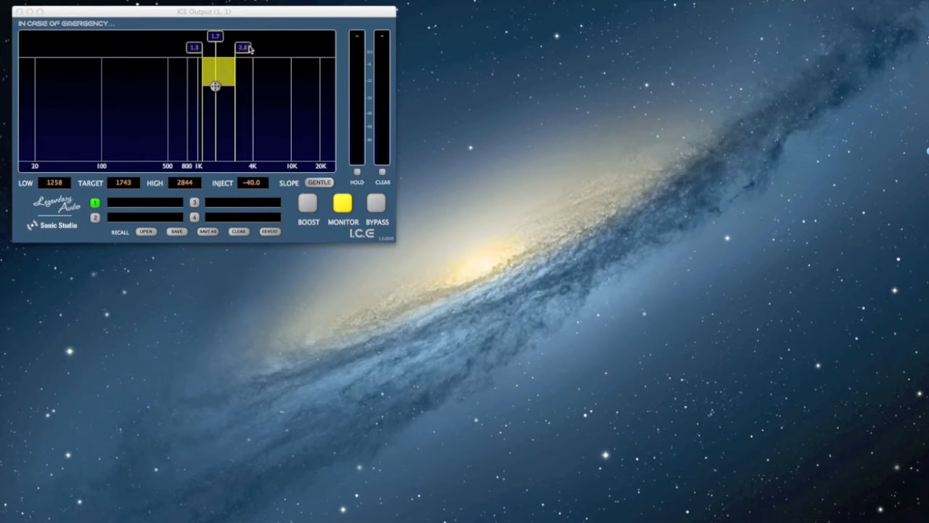
left_click_drag(244, 48, 260, 48)
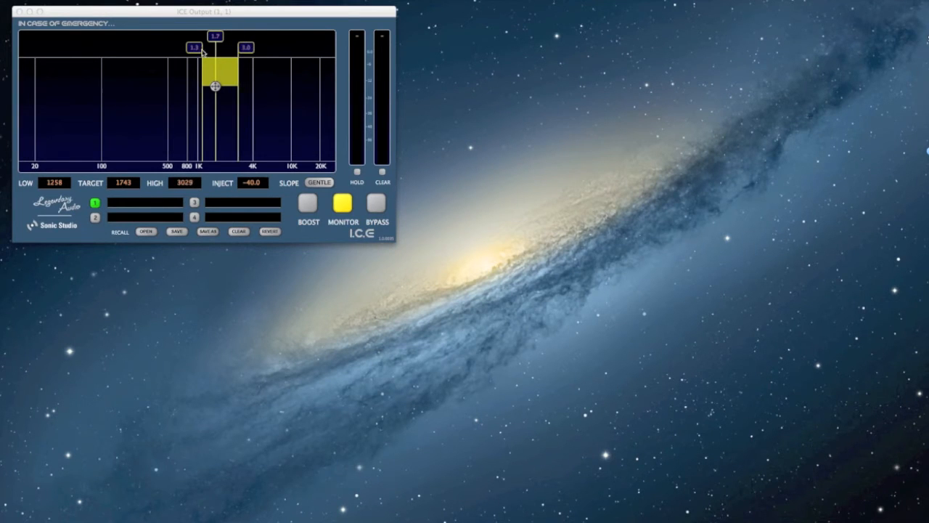
left_click_drag(191, 47, 191, 50)
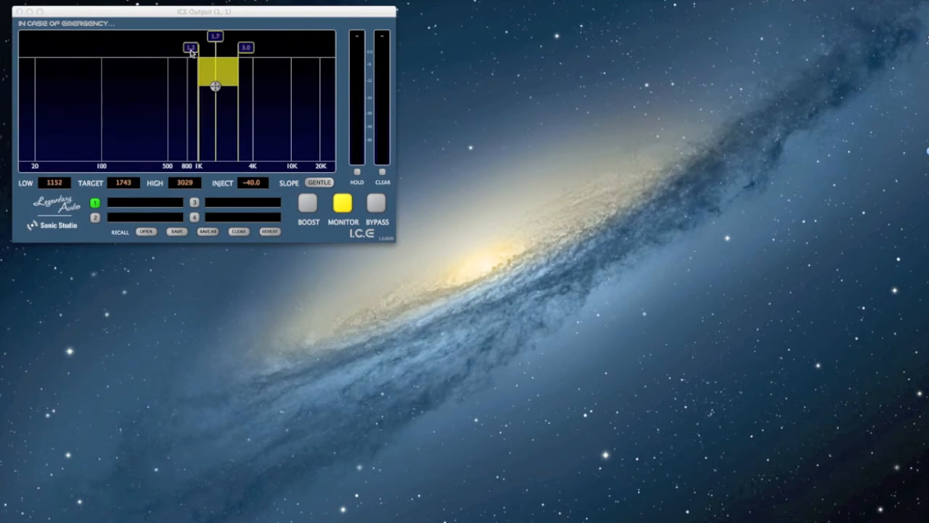
left_click_drag(190, 48, 197, 48)
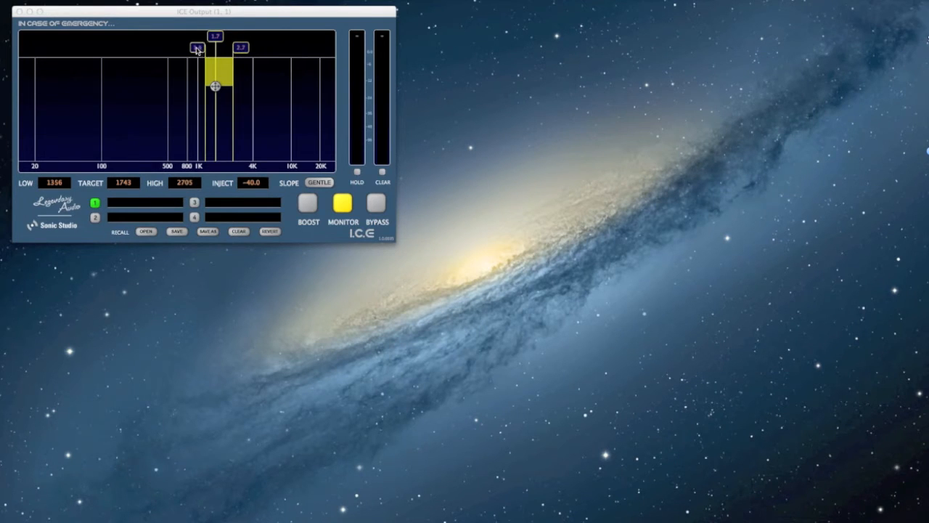
left_click_drag(196, 48, 189, 48)
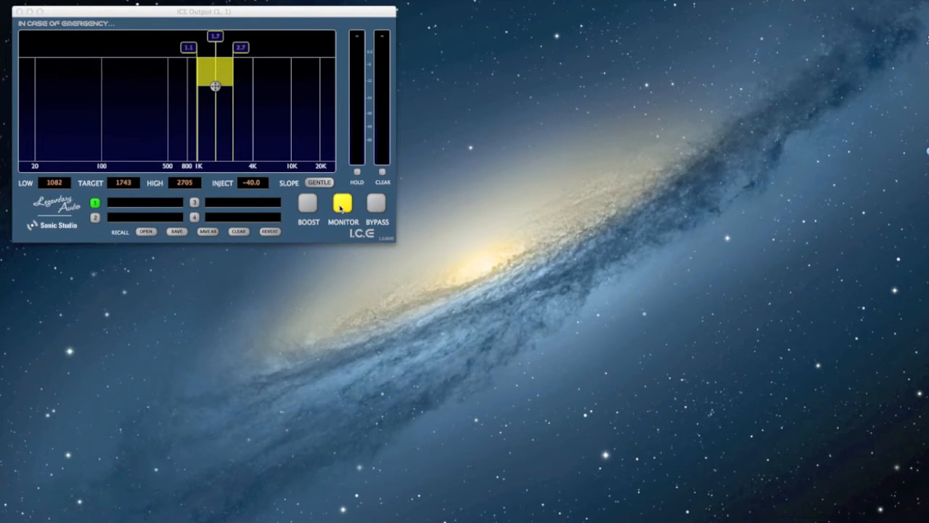
- Turn MONITOR off and toggle BYPASS on, off, then on again
left_click(342, 203)
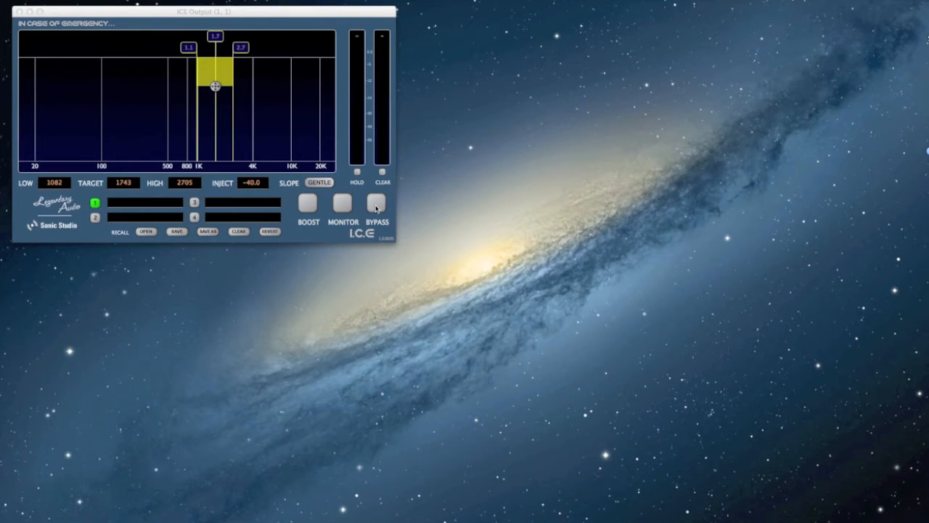
left_click(377, 202)
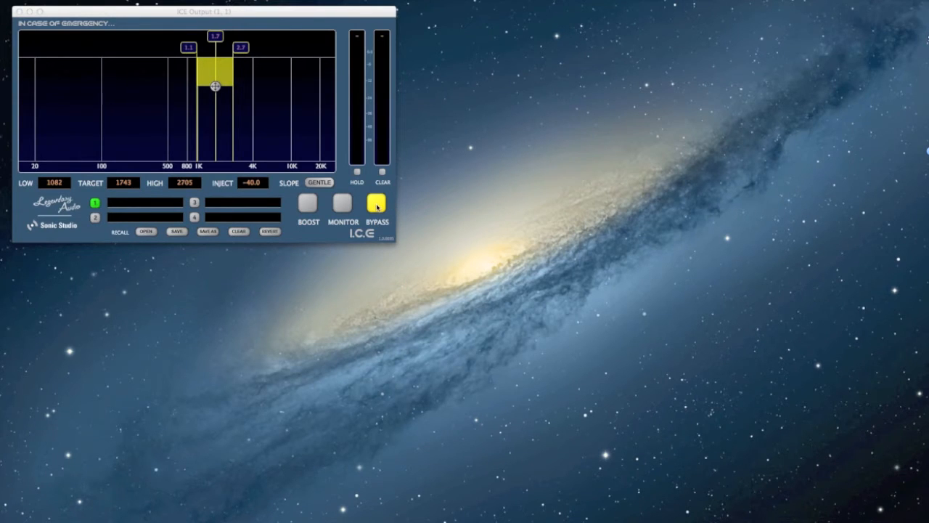
left_click(376, 203)
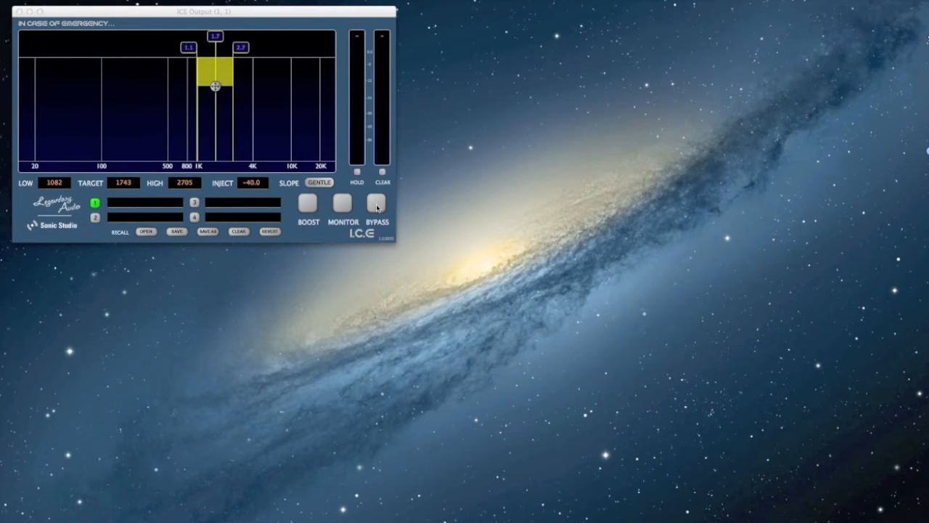
left_click(377, 203)
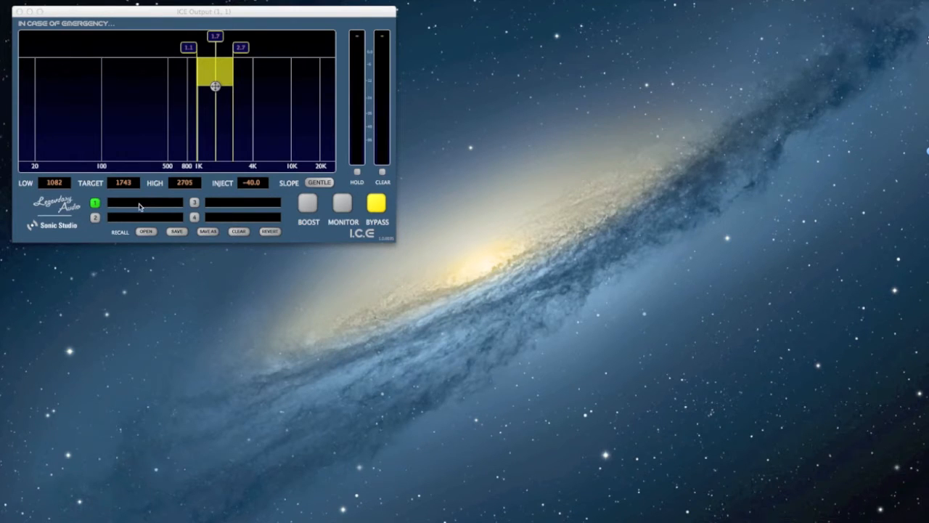
mouse_move(121, 209)
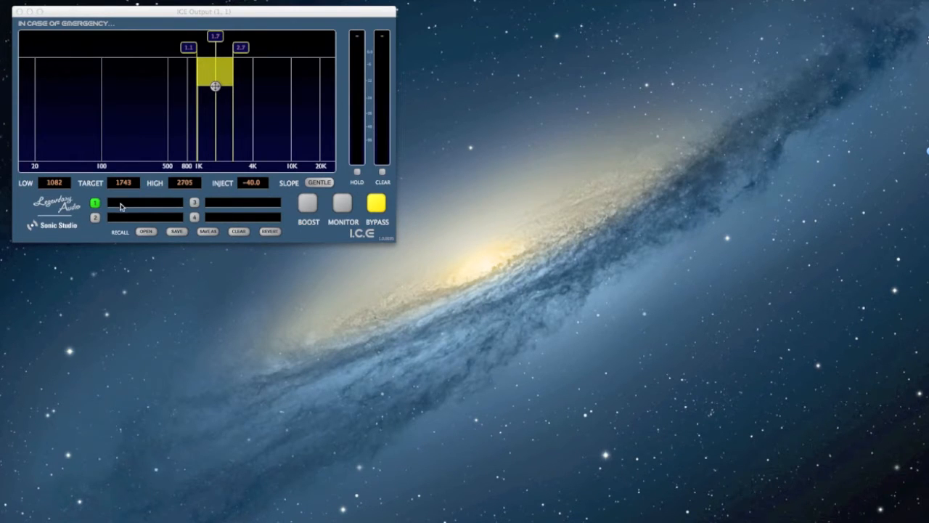